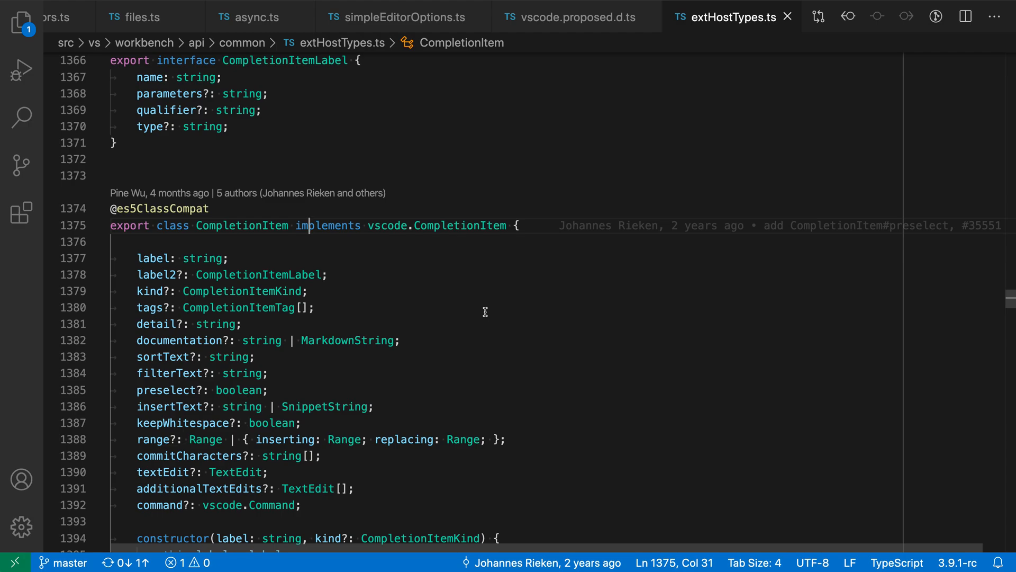
{"action": "mouse_move", "coordinate": [551, 246]}
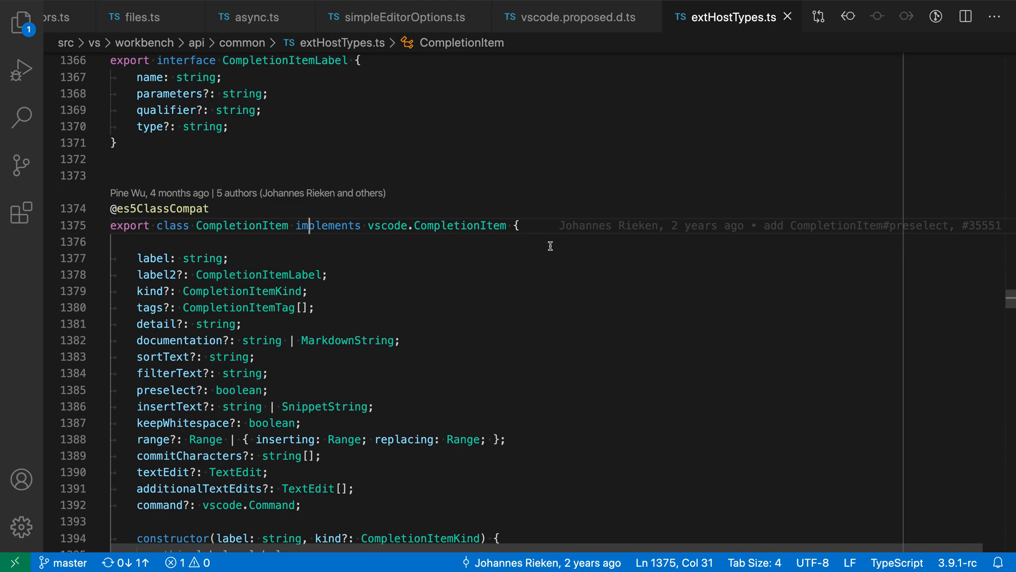
{"action": "mouse_move", "coordinate": [815, 258]}
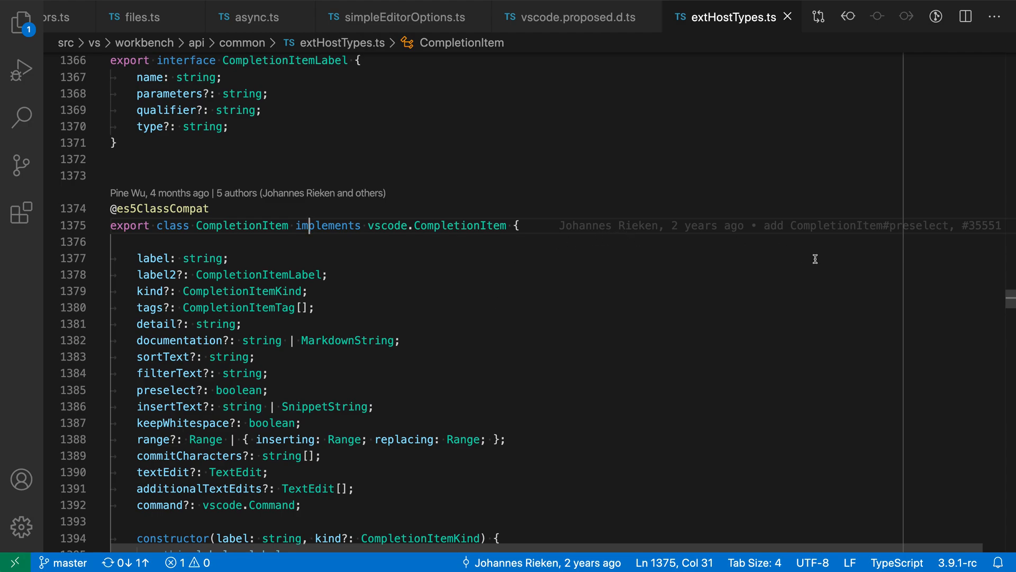
{"action": "mouse_move", "coordinate": [885, 265]}
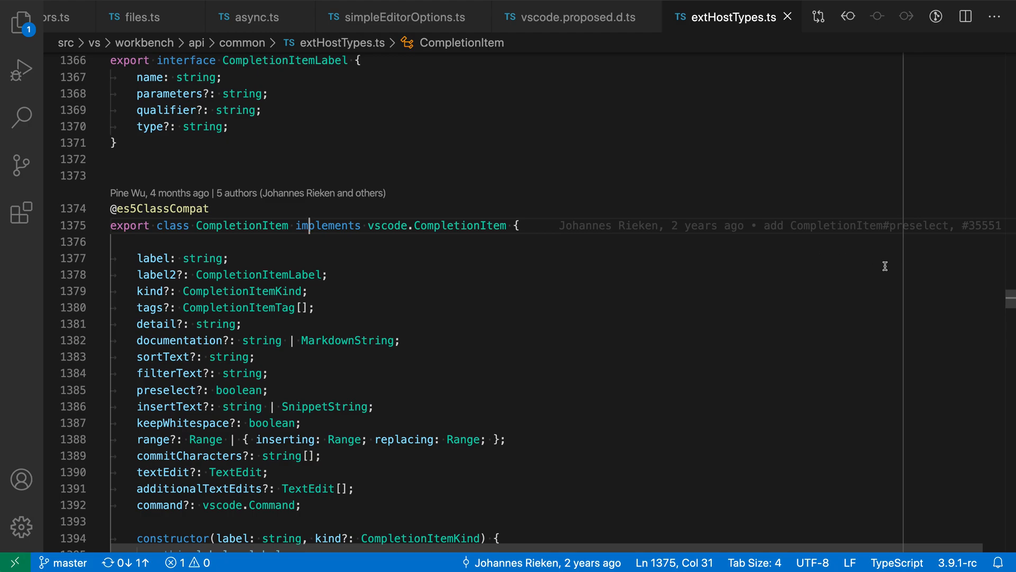
{"action": "mouse_move", "coordinate": [248, 225]}
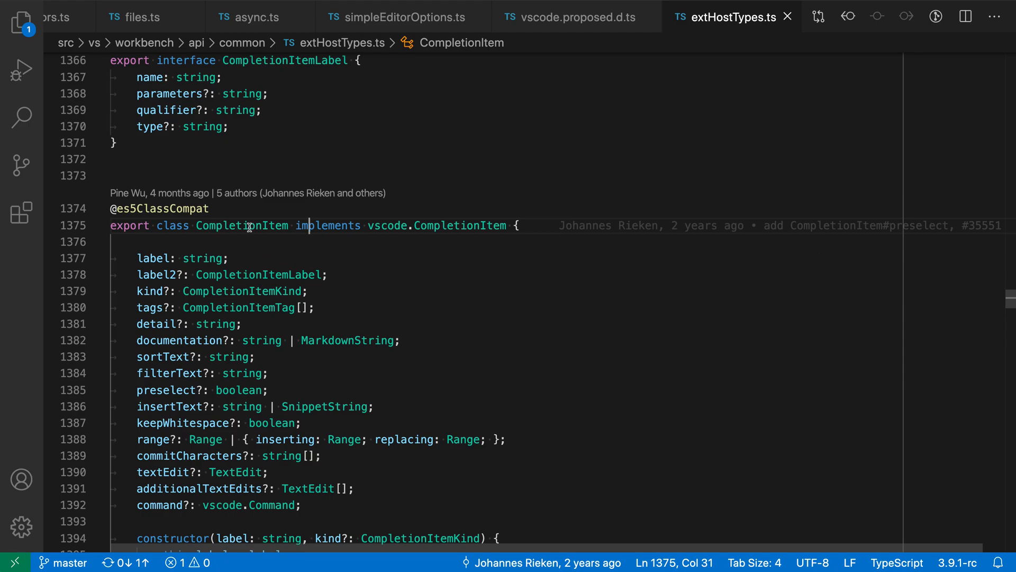
{"action": "mouse_move", "coordinate": [576, 274]}
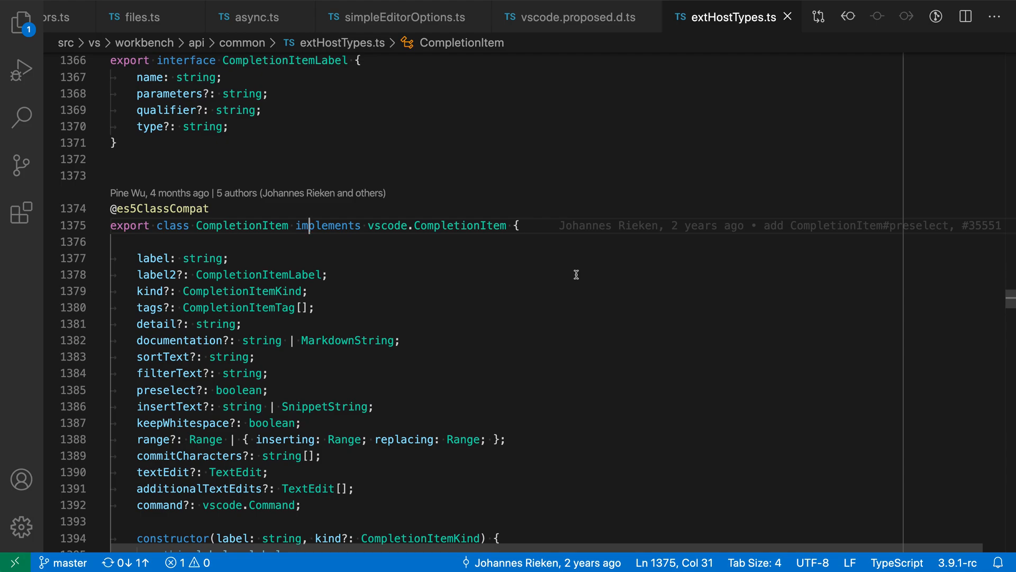
{"action": "mouse_move", "coordinate": [724, 249]}
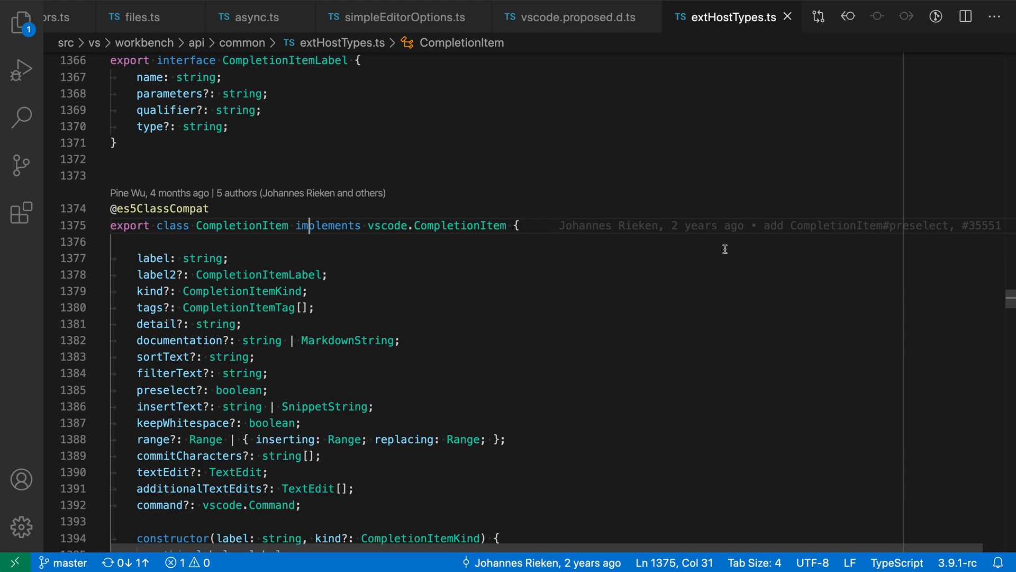
{"action": "mouse_move", "coordinate": [944, 259]}
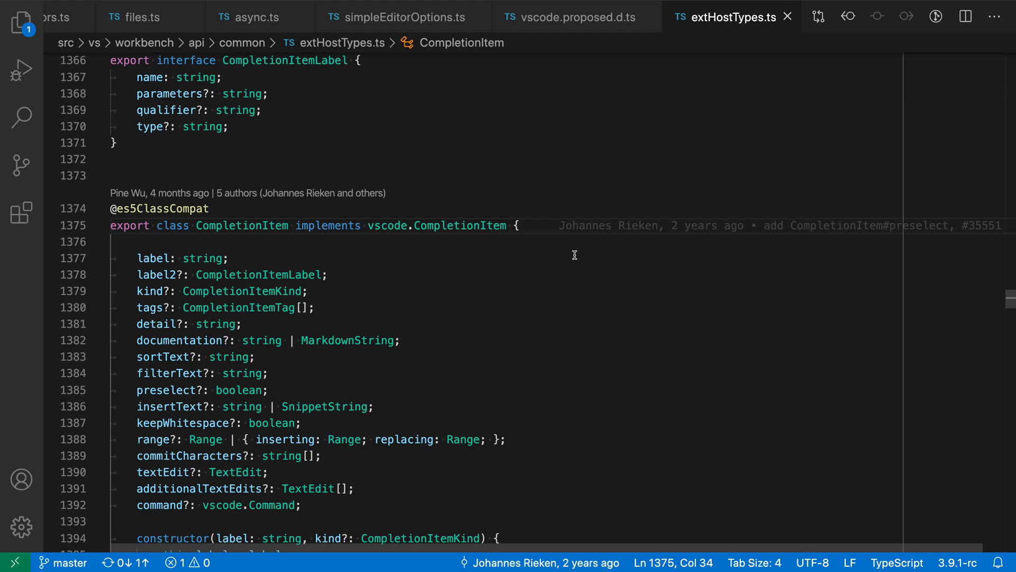
{"action": "mouse_move", "coordinate": [586, 224]}
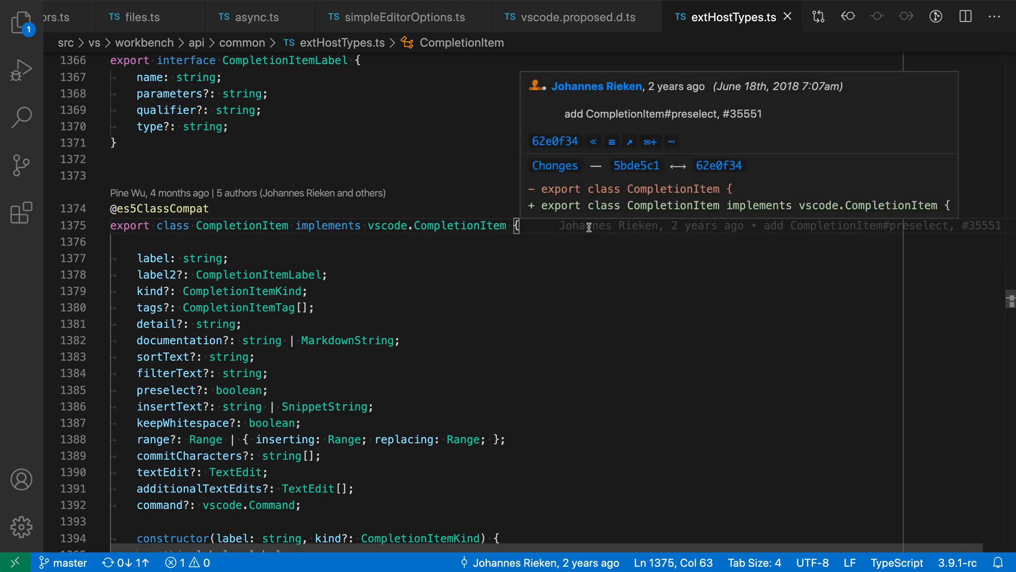
{"action": "mouse_move", "coordinate": [551, 196]}
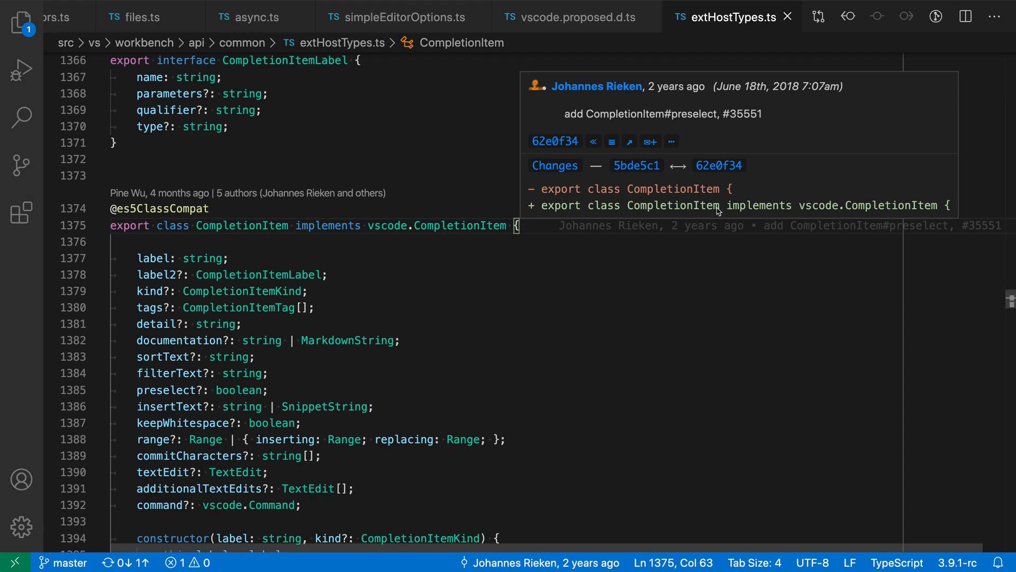
{"action": "mouse_move", "coordinate": [812, 183]}
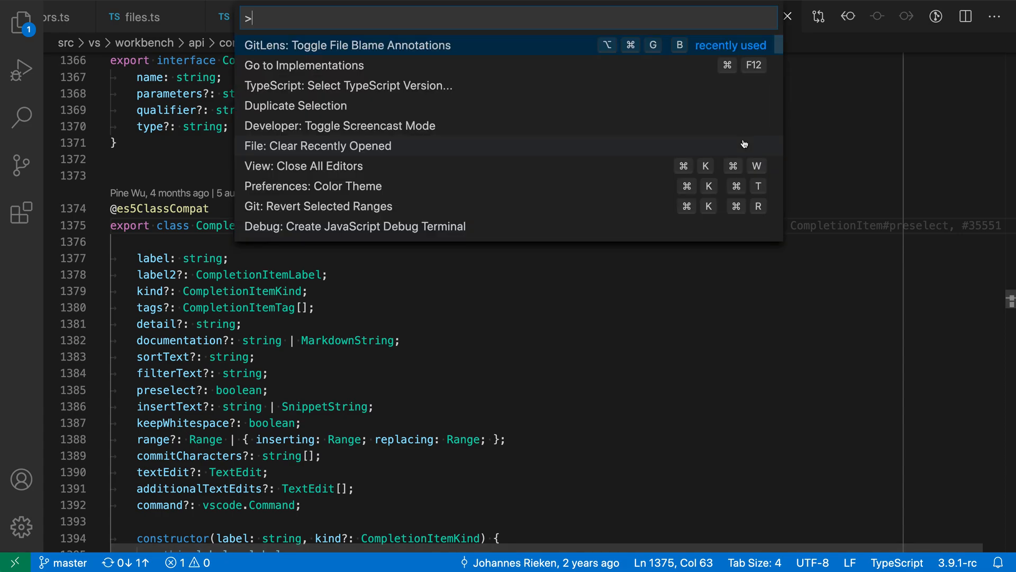
- Run 'GitLens: Toggle Line Blame Annotations' from the Command Palette to hide the line 1375 blame note
{"action": "type", "text": "g"}
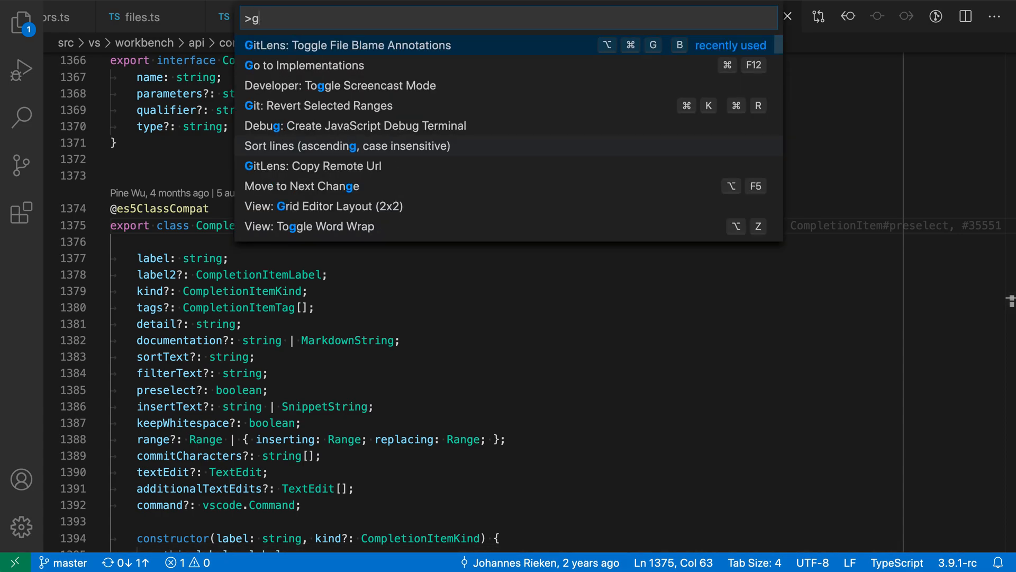
{"action": "type", "text": "oggle lin"}
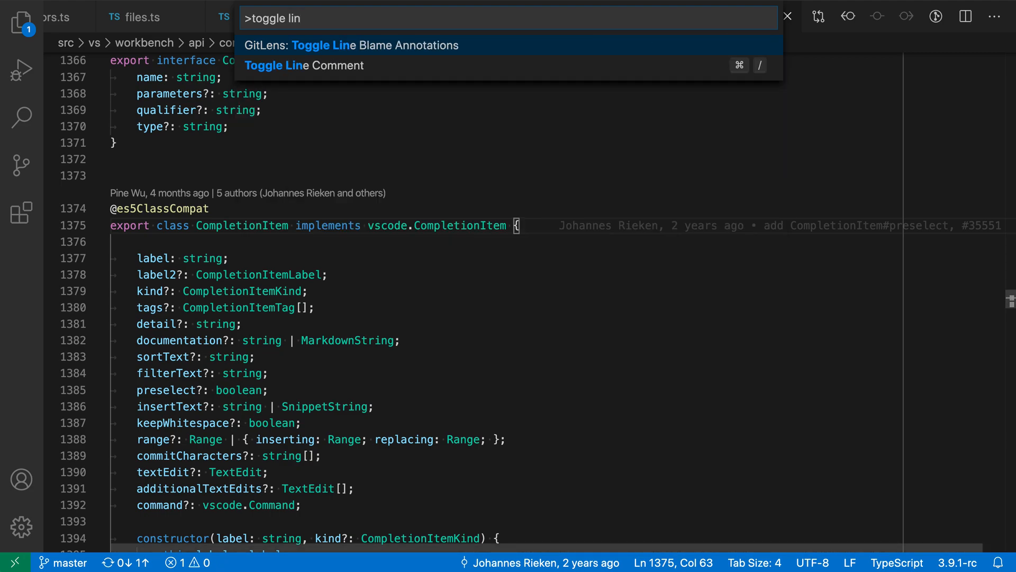
{"action": "key", "text": "Escape"}
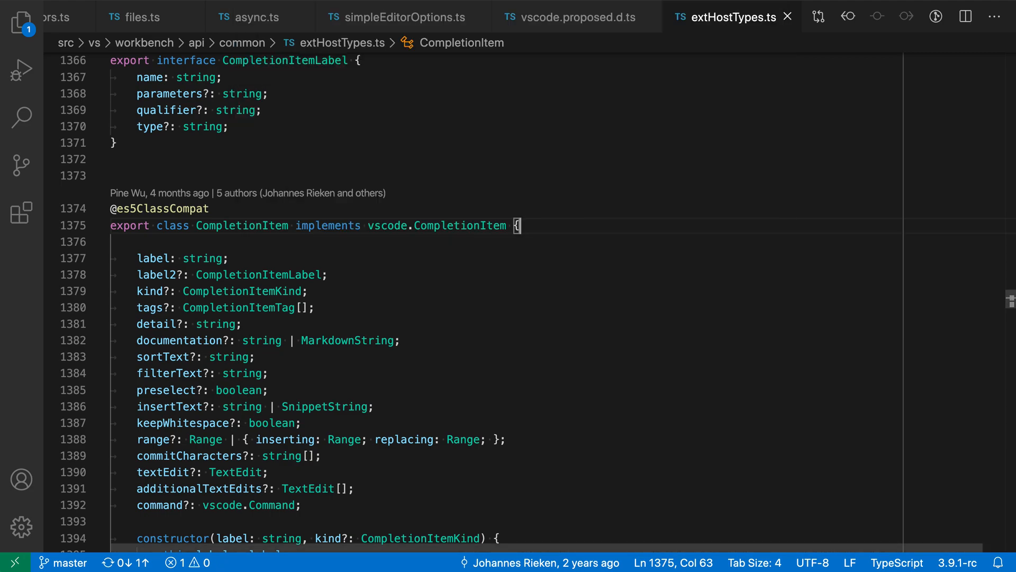